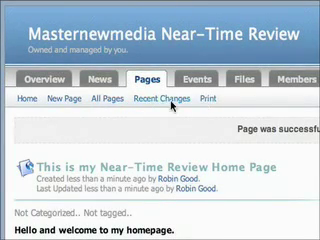
Begin a new wiki page from the Pages menu
click(71, 99)
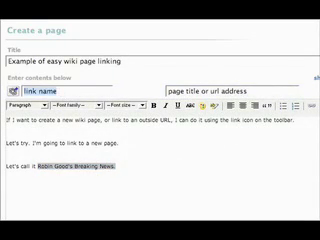
Enter 'Robin Good's Breaking News' as the link name and linked page title
text(Robin Good's B)
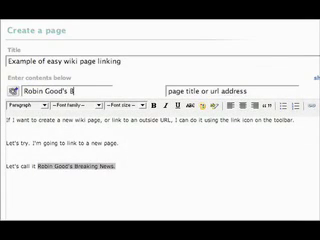
text(reaking)
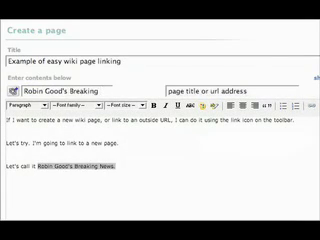
text(News)
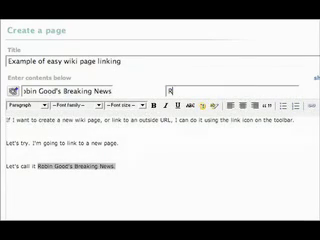
text(Robin Go)
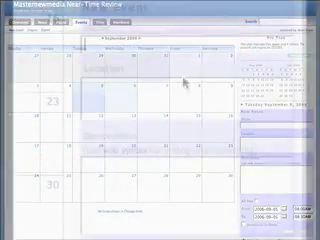
Fill in event name 'Meeting about review', location Rome, and the review description
text(Meeting about review)
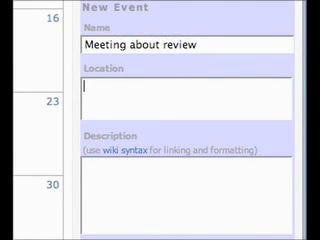
text(Rome,)
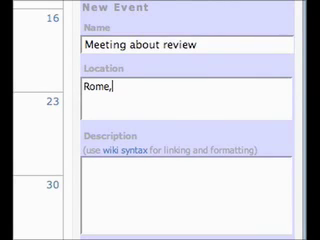
key(Backspace)
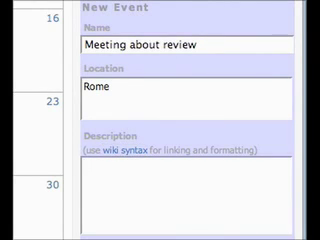
text(We need to n)
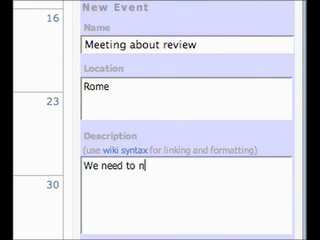
text(eet to dis)
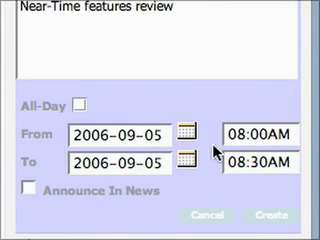
Tick Announce In News and type the 'New…' announcement text for the meeting
click(24, 188)
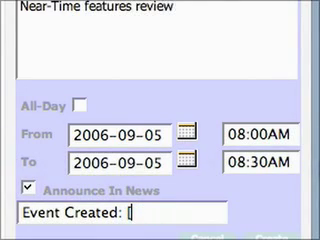
text(New)
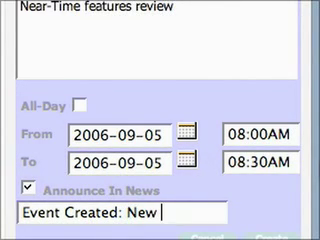
text(RE)
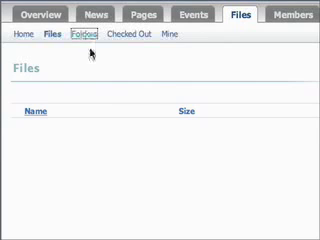
Show the Folders view in the Files area
click(76, 39)
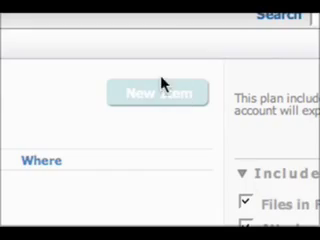
Start a new file upload item and scroll down the page
click(155, 90)
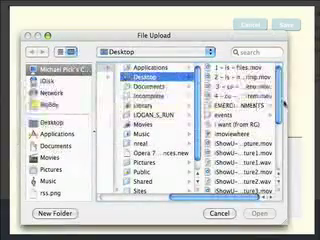
scroll(down, 3)
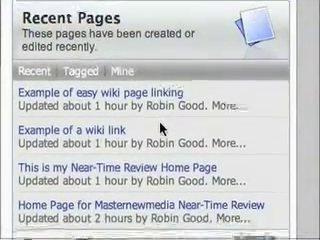
Scroll the dashboard through Recent Pages, Events This Week and Recent Files
scroll(down, 3)
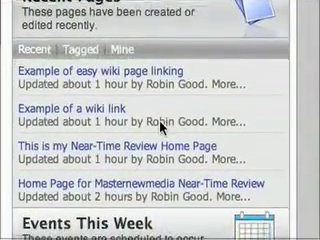
scroll(down, 3)
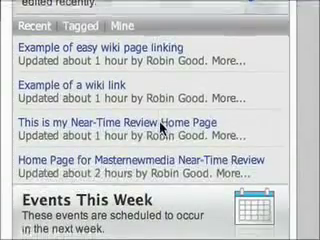
scroll(down, 3)
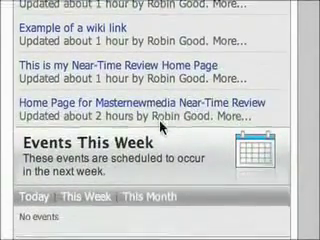
scroll(down, 3)
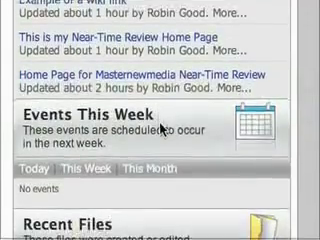
scroll(down, 3)
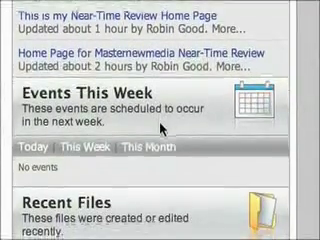
scroll(down, 3)
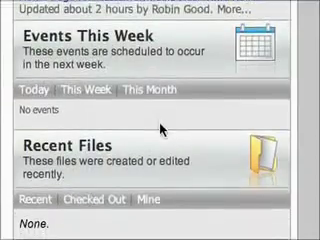
scroll(down, 3)
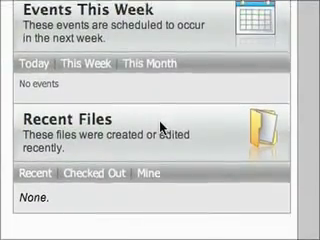
scroll(down, 3)
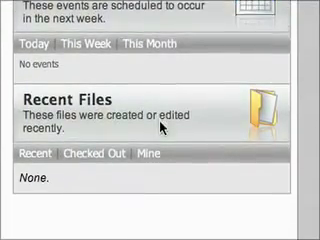
scroll(down, 3)
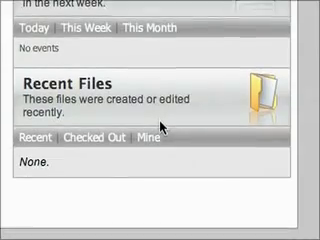